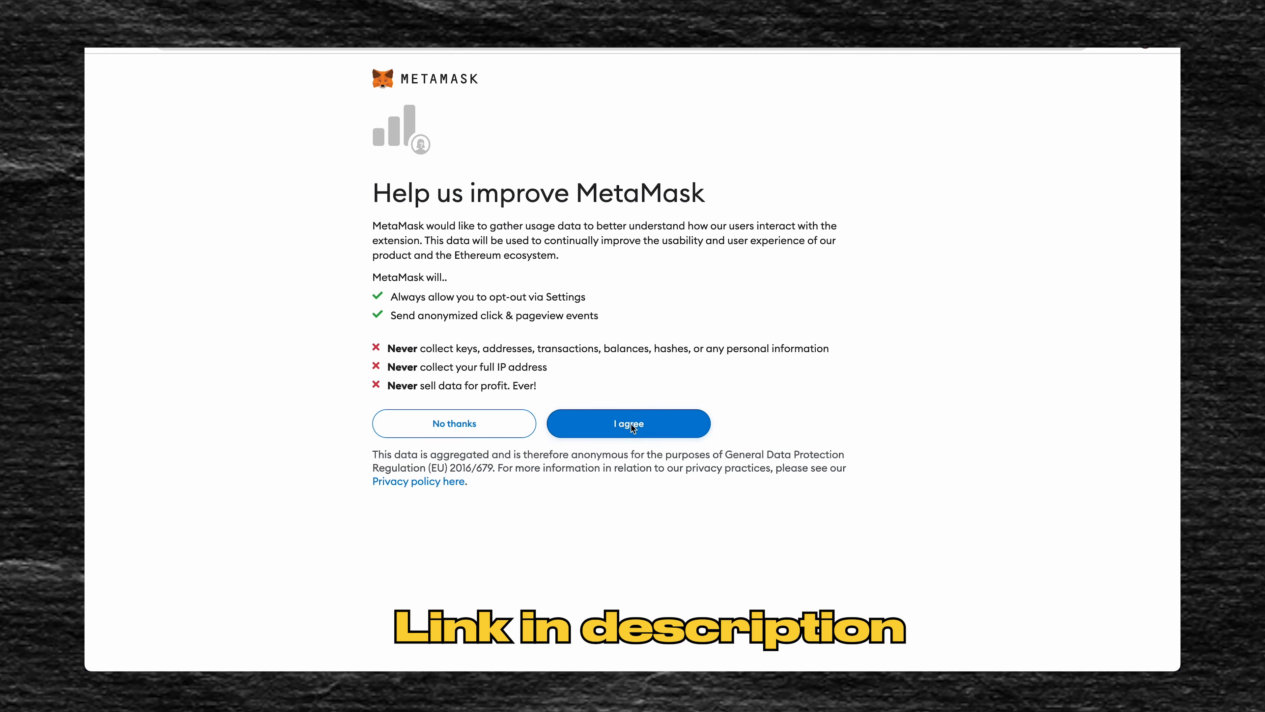
Step: Accept sharing anonymized usage data on the 'Help us improve MetaMask' screen
{"action": "left_click", "coordinate": [628, 423]}
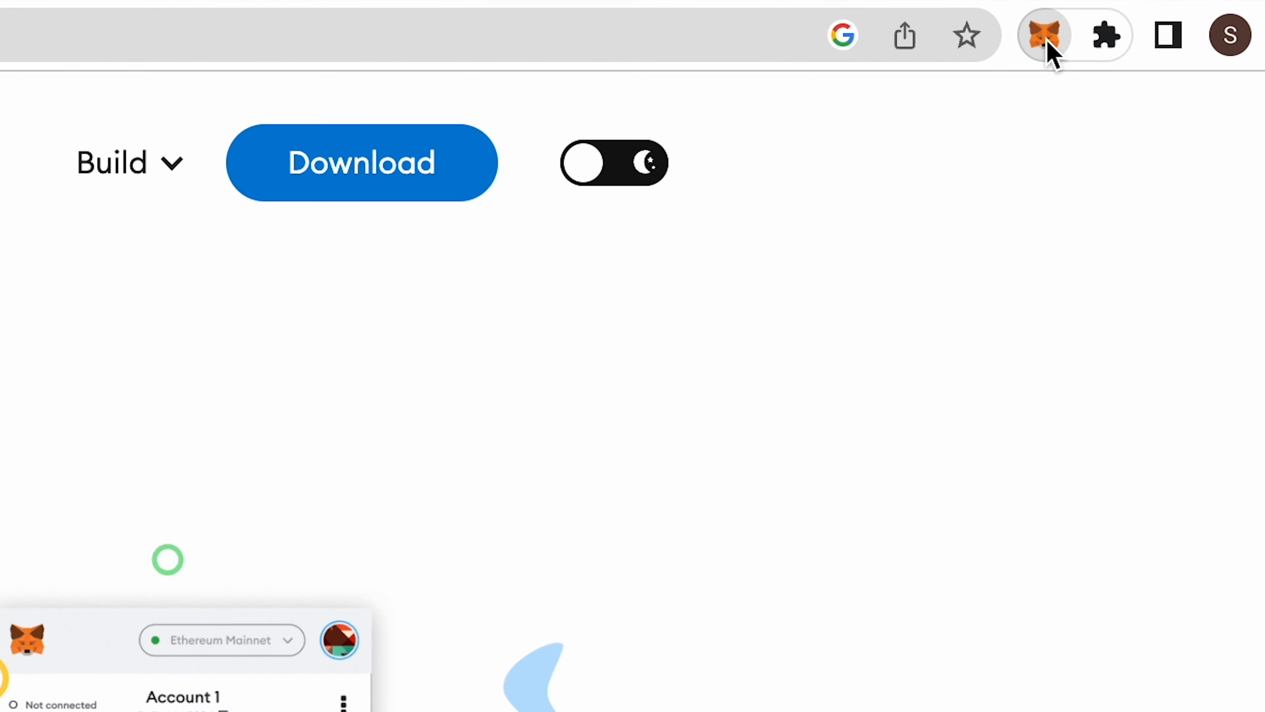
Step: Show Account 1 on Ethereum Mainnet from the toolbar icon with the 'What's new' popup dismissed
{"action": "left_click", "coordinate": [1043, 35]}
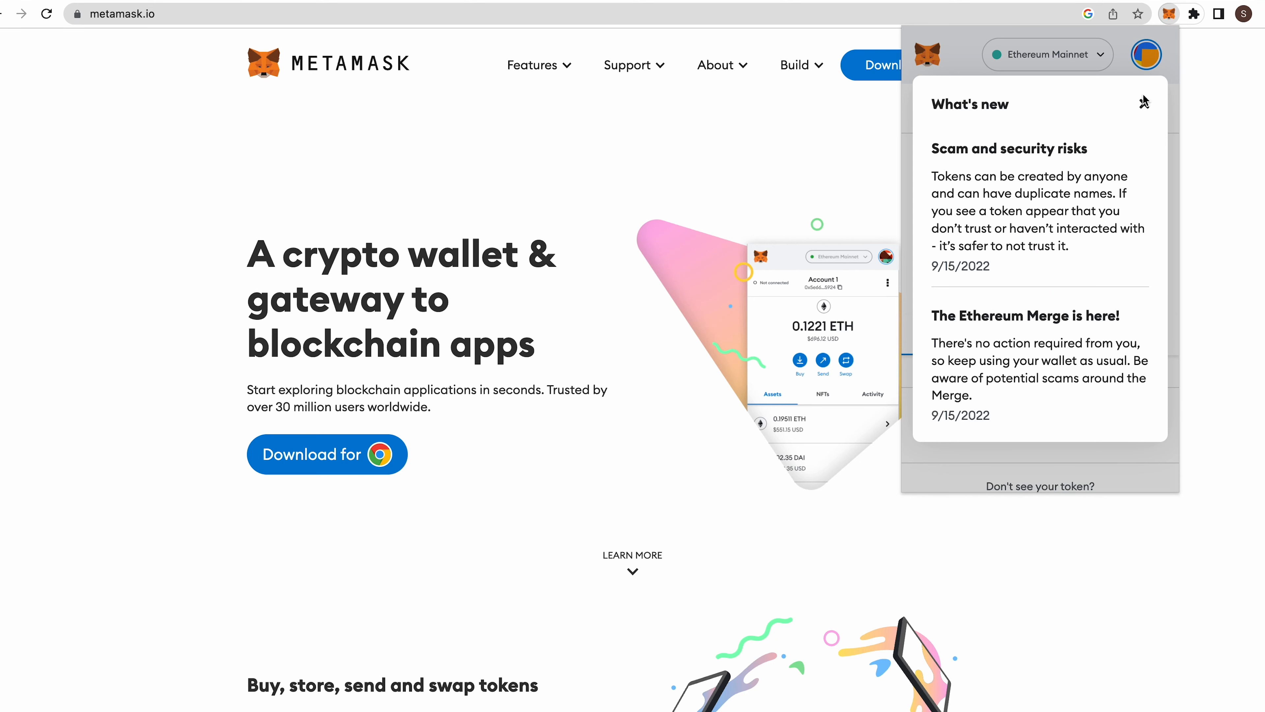
{"action": "left_click", "coordinate": [1144, 100]}
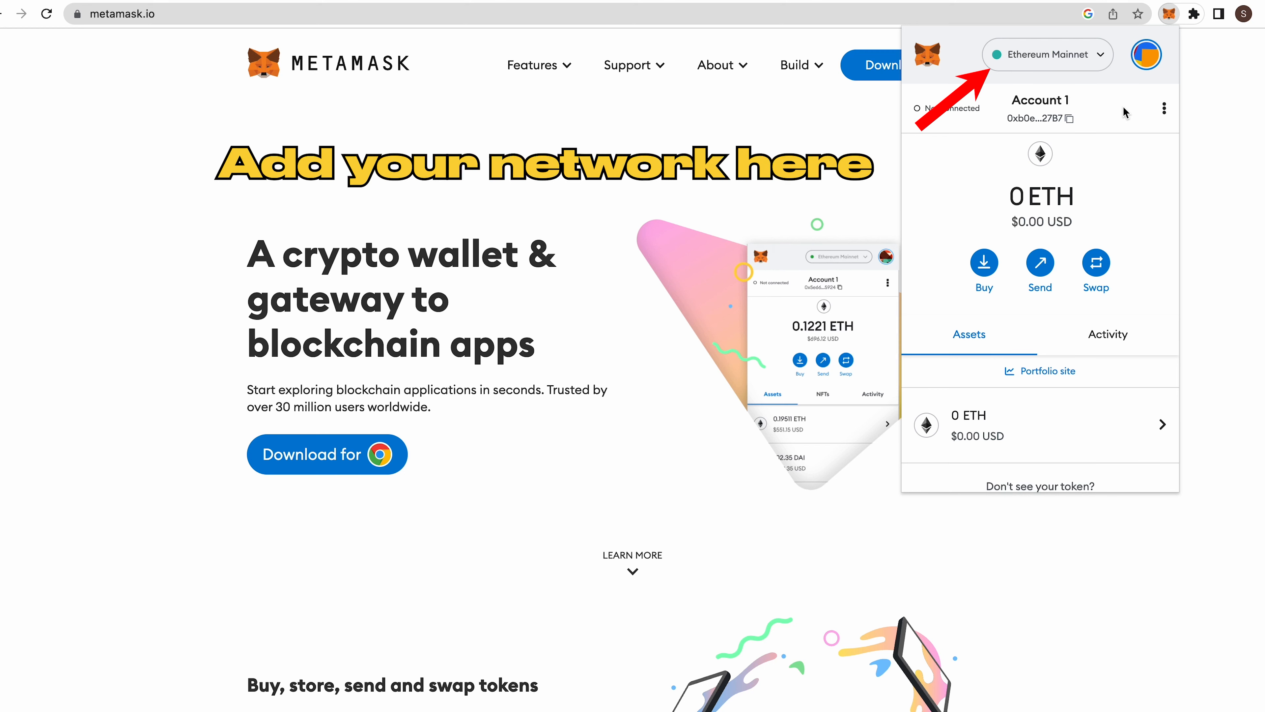
Step: Start adding a new network from the Ethereum Mainnet network list
{"action": "left_click", "coordinate": [1047, 54]}
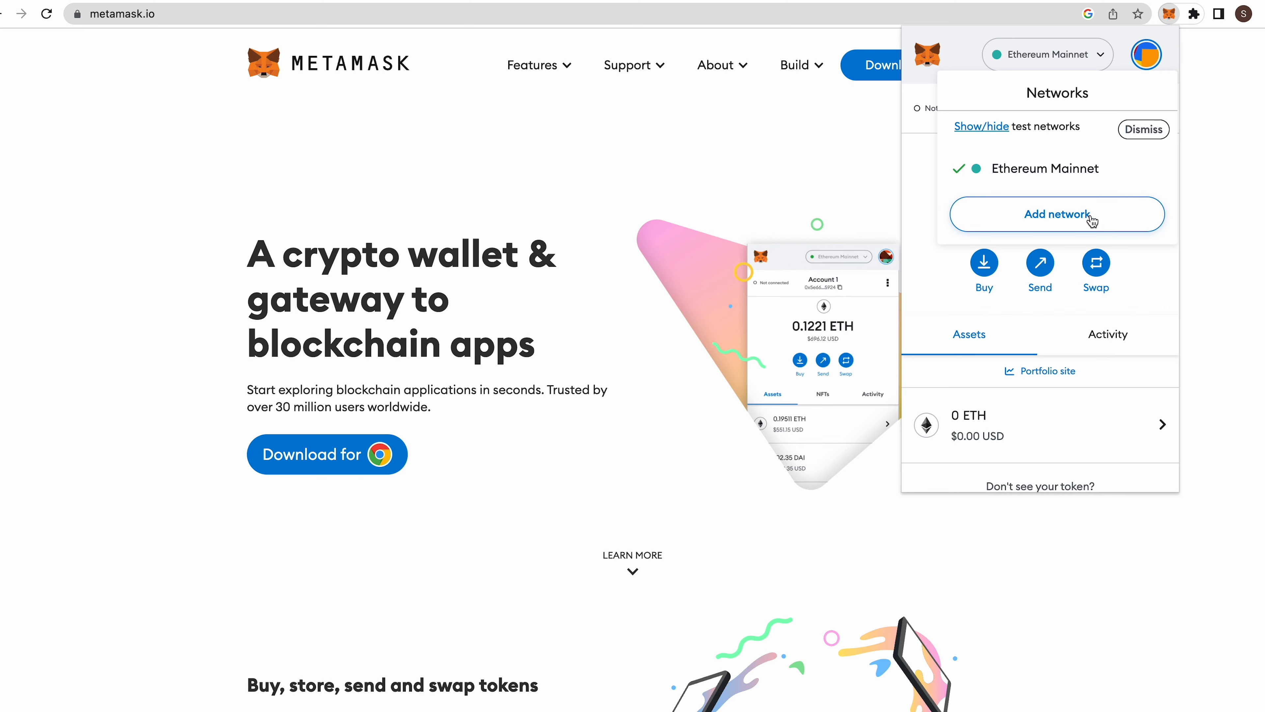
{"action": "left_click", "coordinate": [1056, 214]}
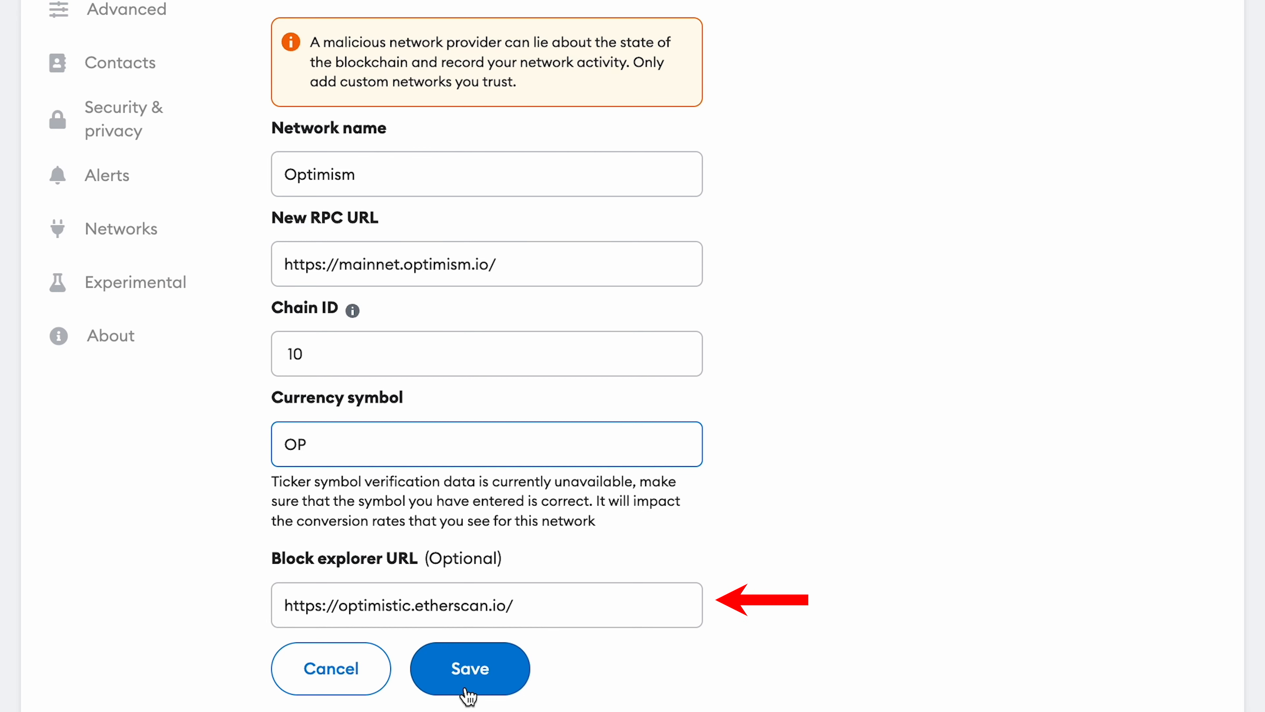
Step: Save the Optimism network settings in MetaMask
{"action": "left_click", "coordinate": [470, 668]}
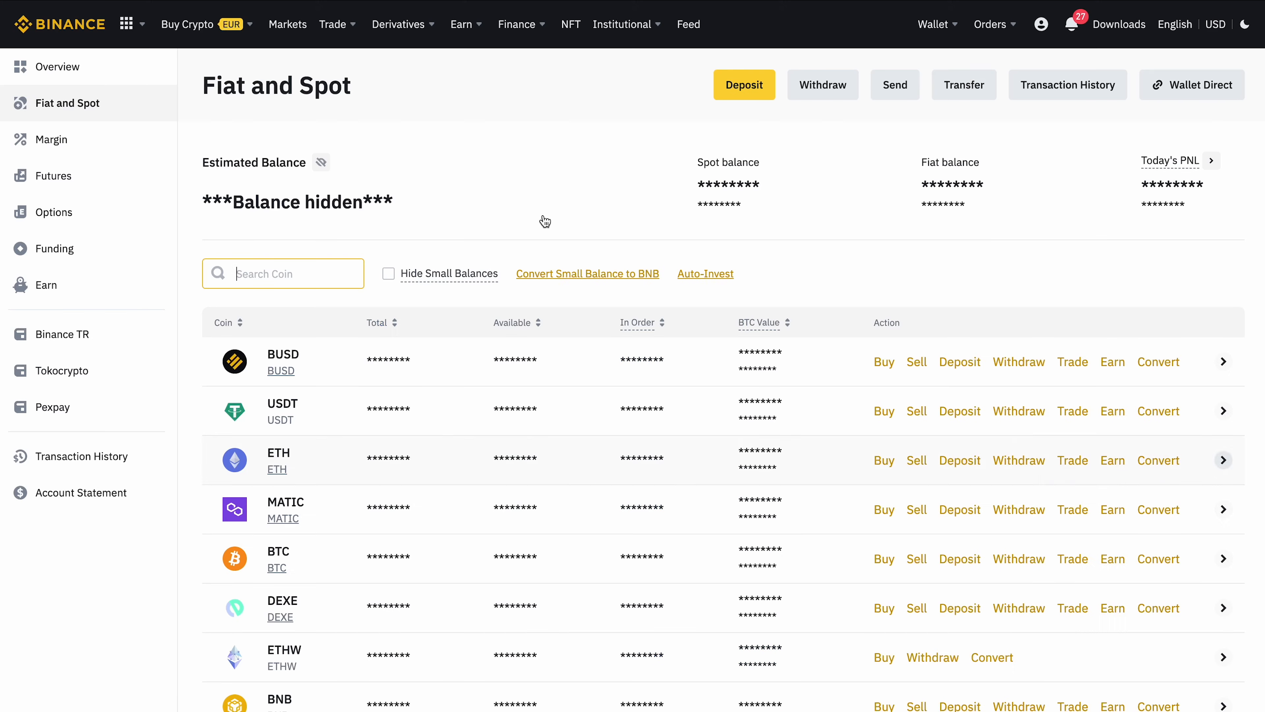
{"action": "mouse_move", "coordinate": [541, 167]}
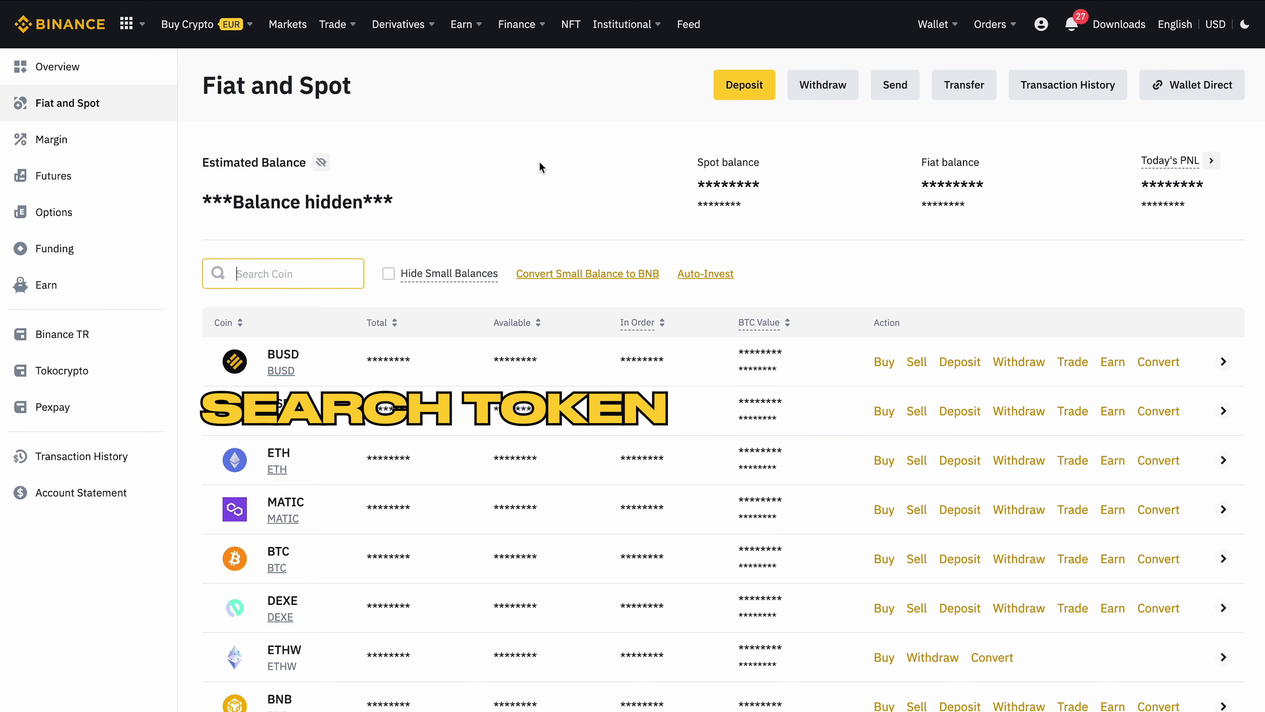
Step: Search 'opti' in the coin list and start a withdrawal from the OP row
{"action": "type", "text": "opti"}
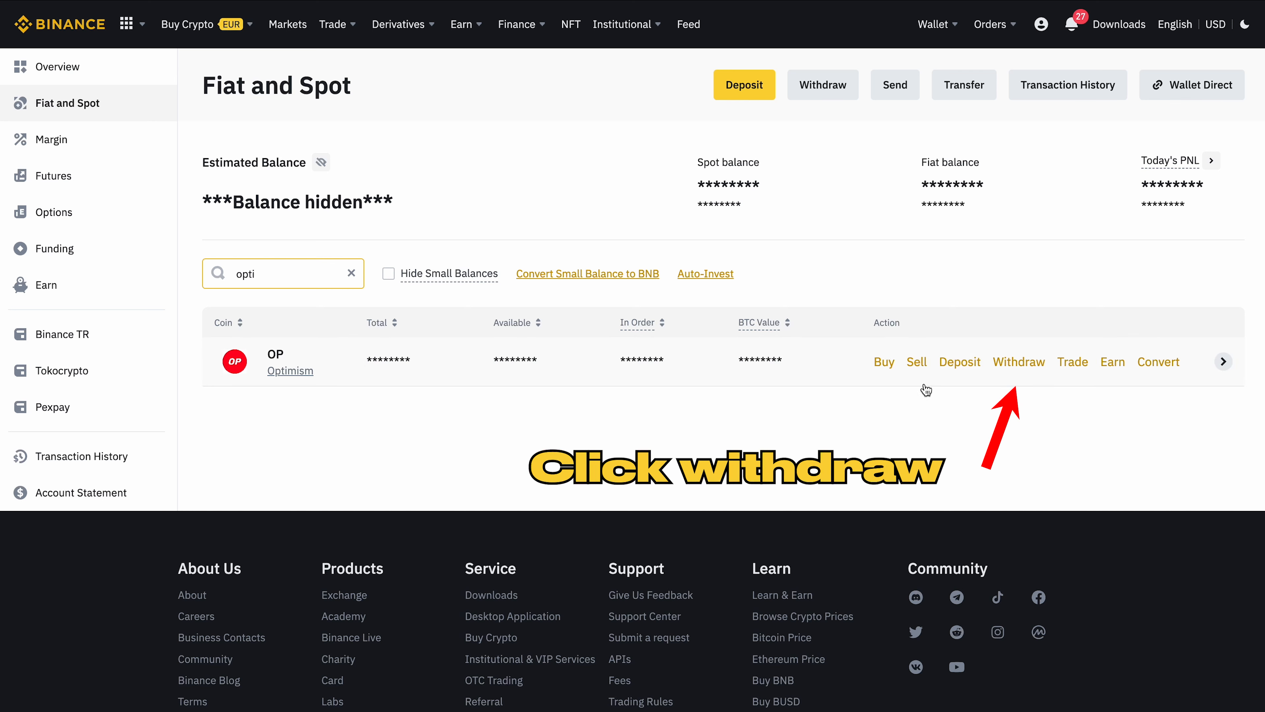
{"action": "left_click", "coordinate": [1018, 361]}
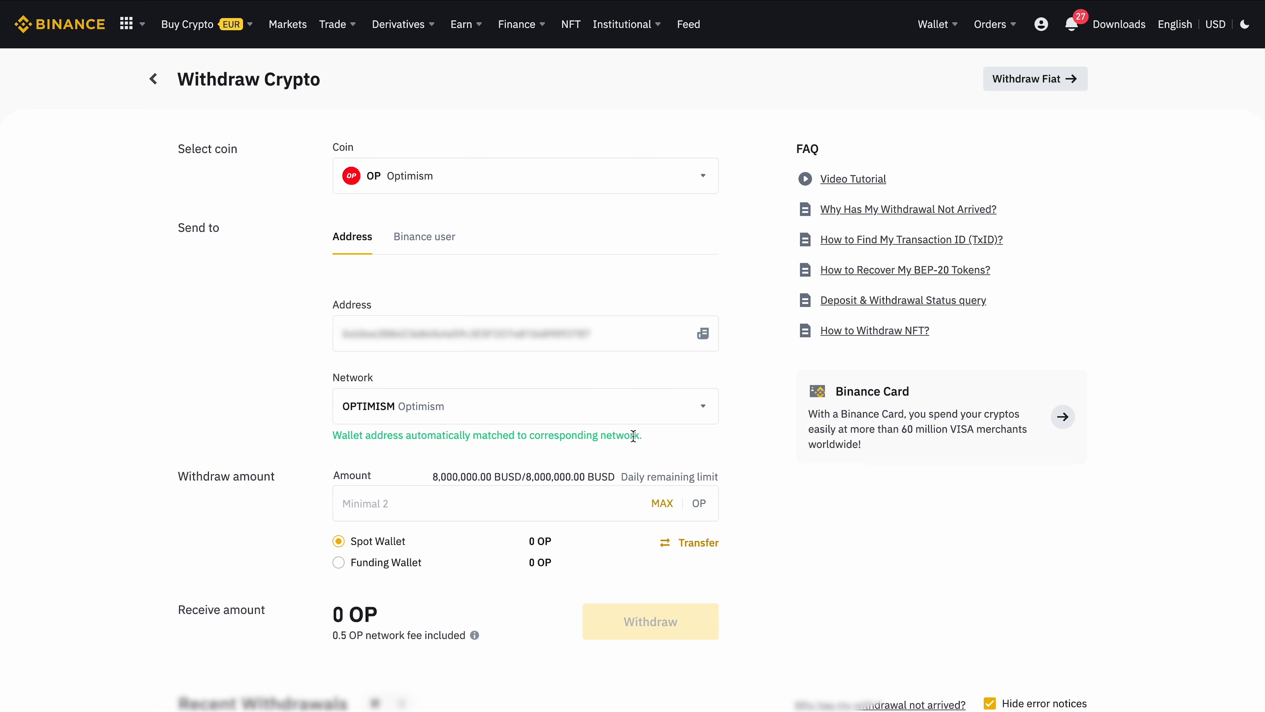
Step: Select the OPTIMISM network and enter a withdrawal amount of 10 OP
{"action": "left_click", "coordinate": [500, 503]}
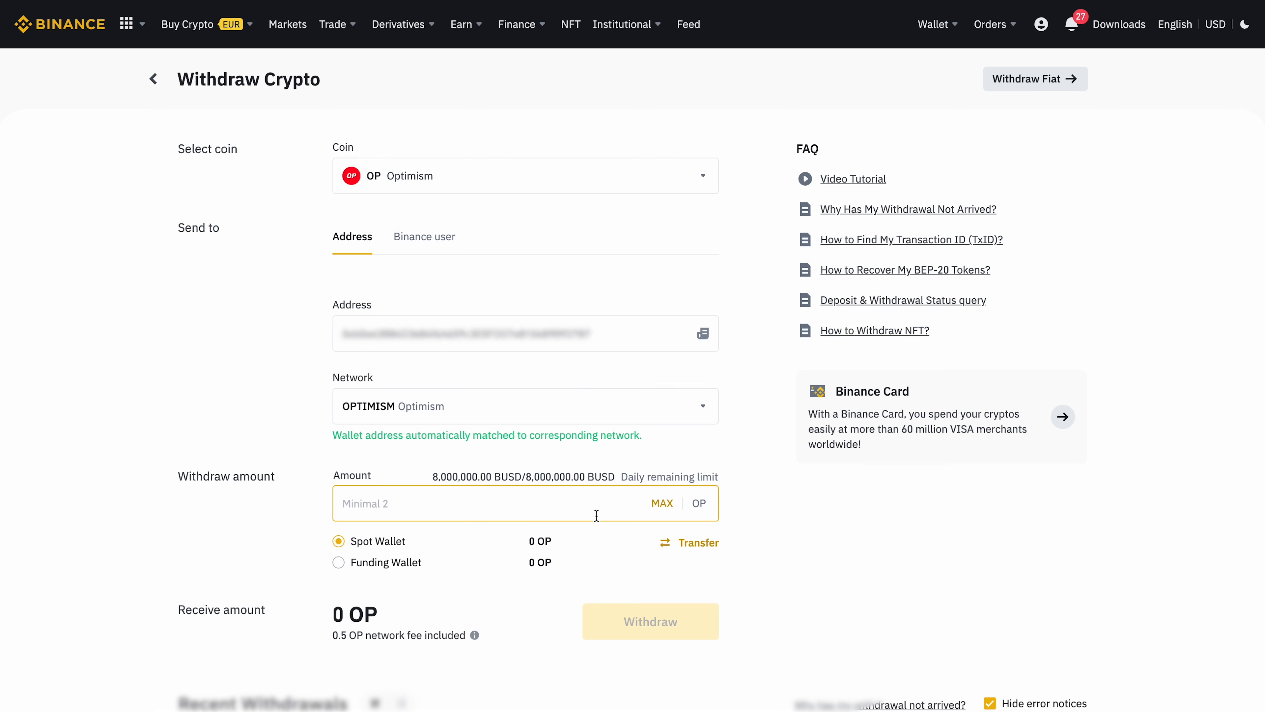
{"action": "left_click", "coordinate": [525, 405]}
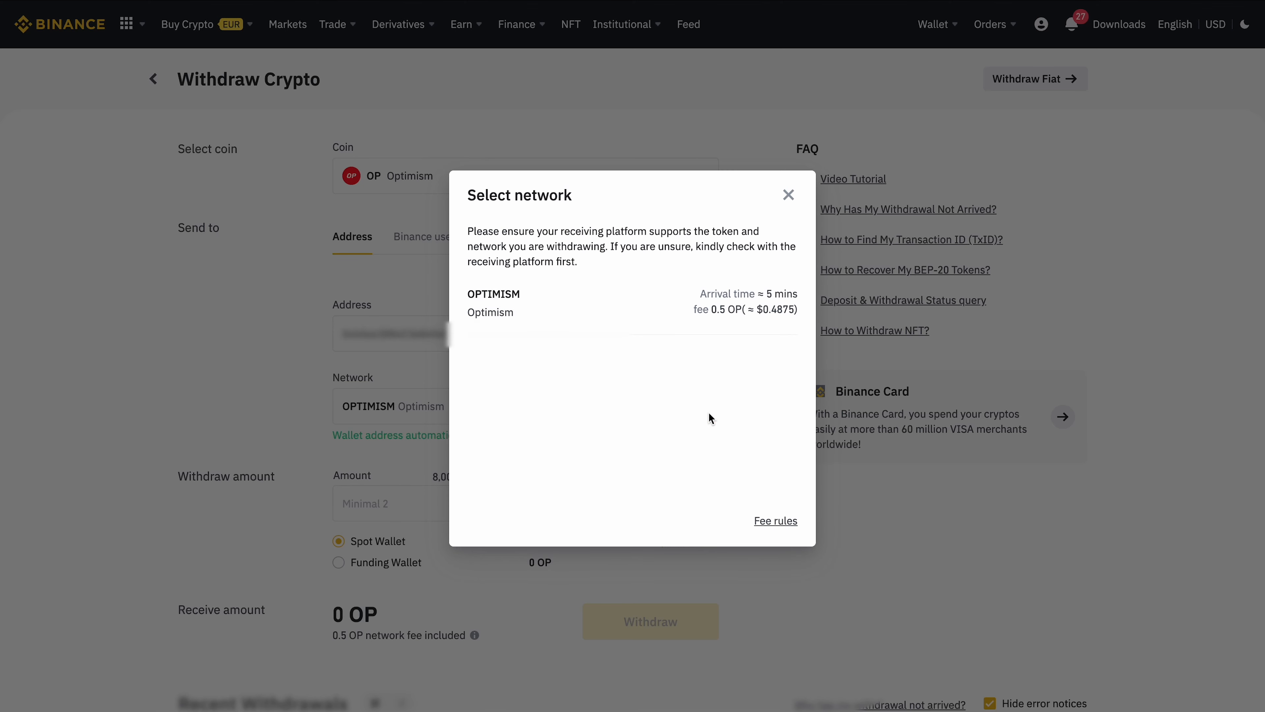
{"action": "left_click", "coordinate": [788, 194]}
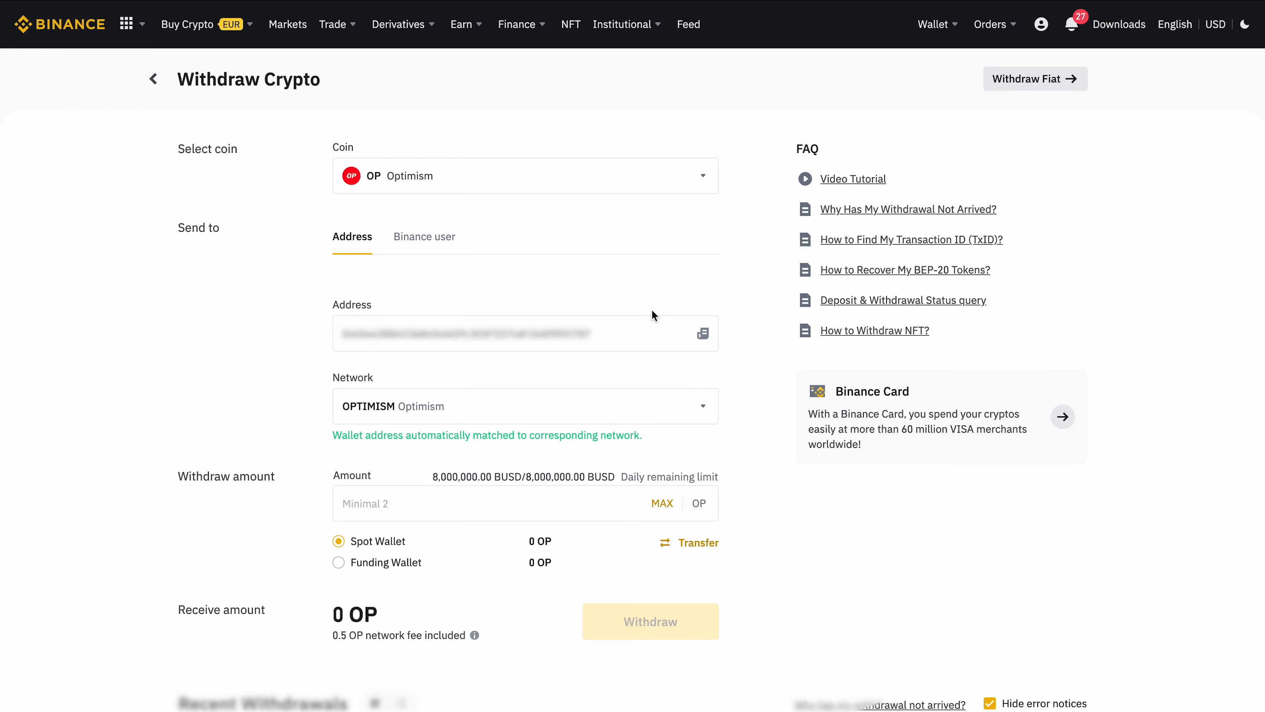
{"action": "left_click", "coordinate": [514, 503]}
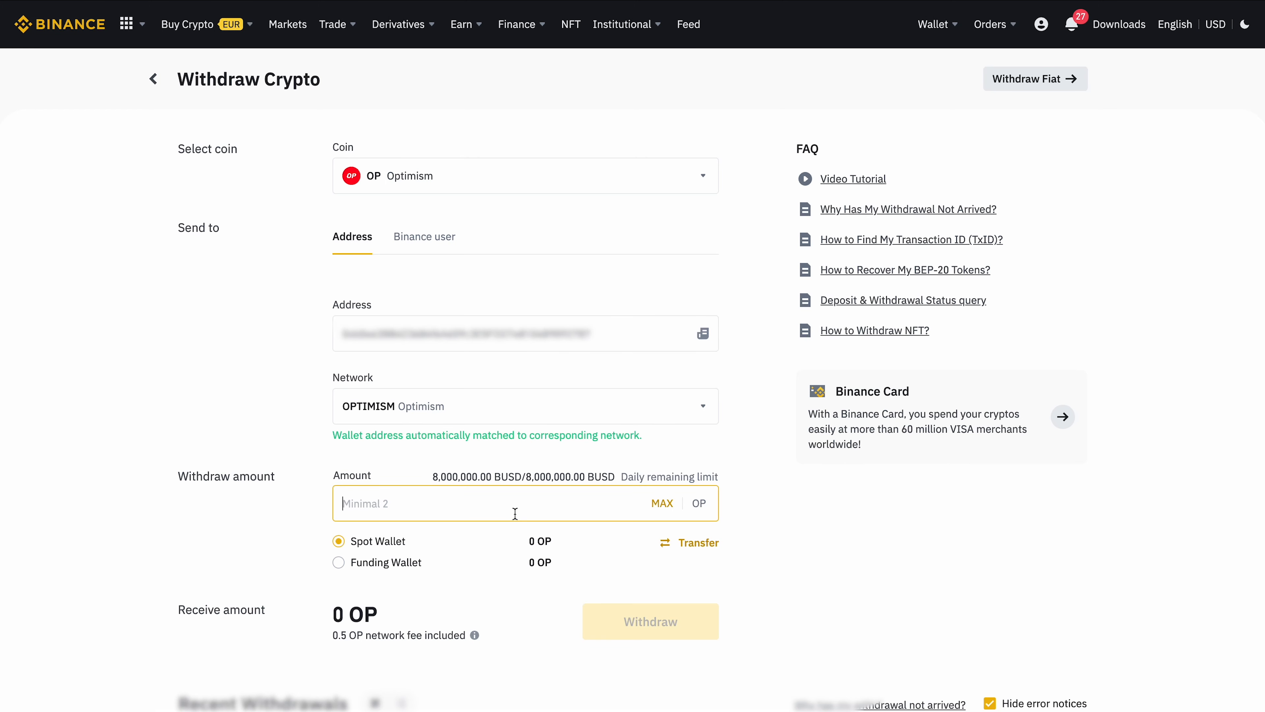
{"action": "type", "text": "10"}
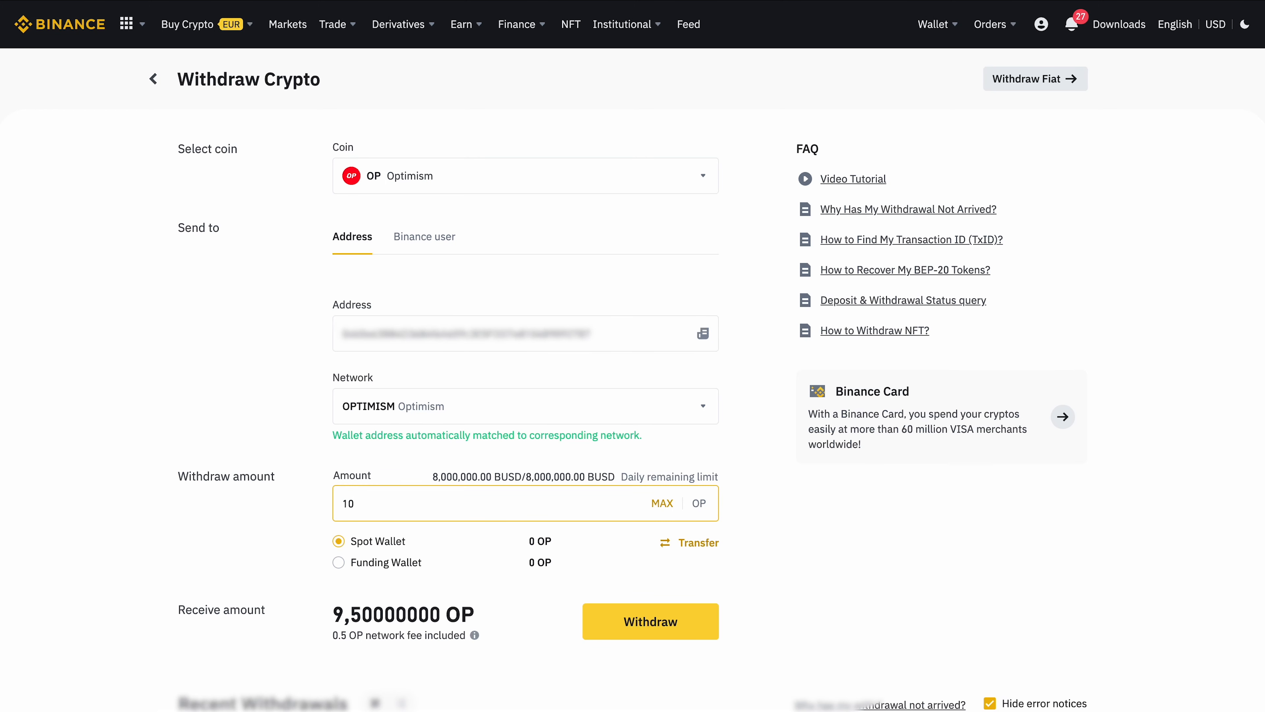